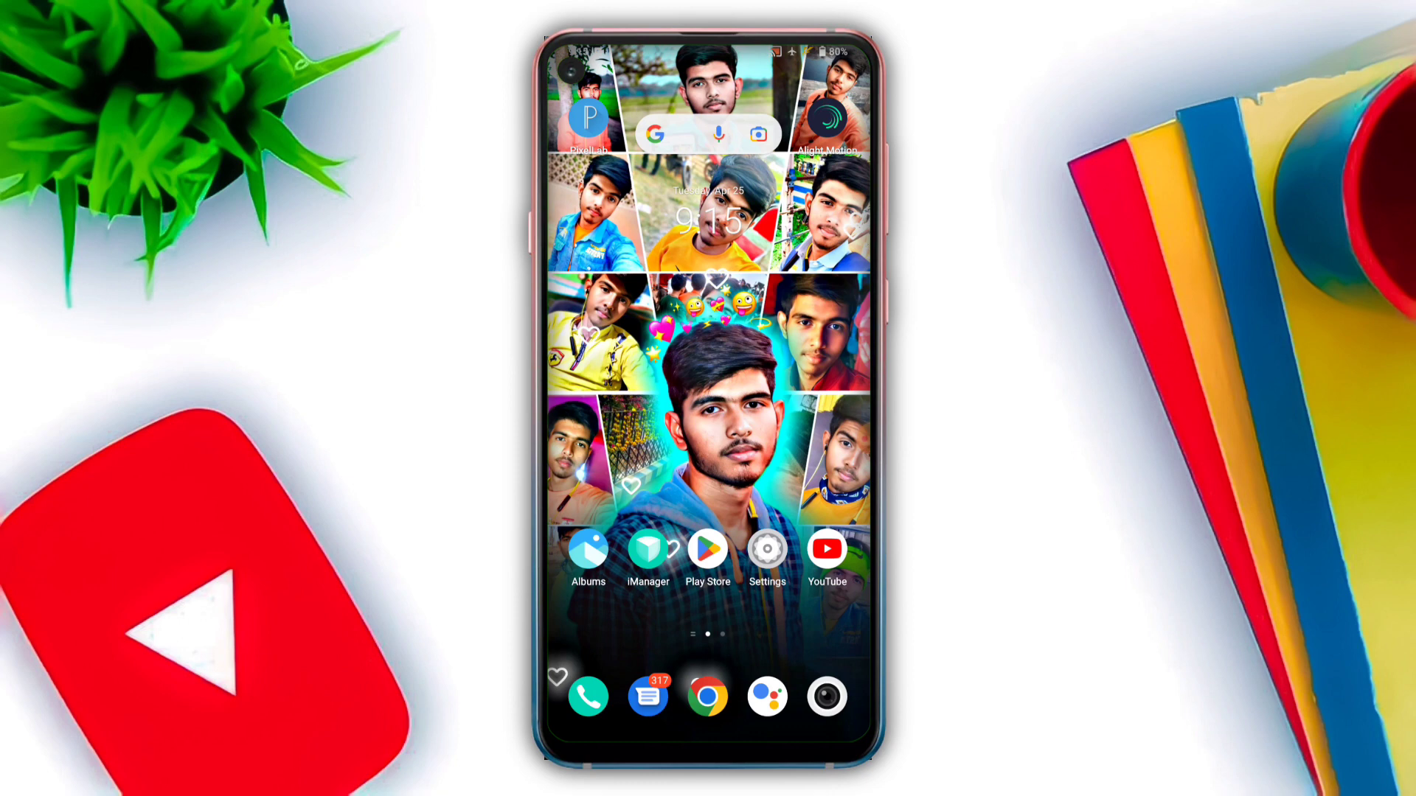
Step: Launch Alight Motion and open the Beat Mark By Sagar 001 project
click(825, 99)
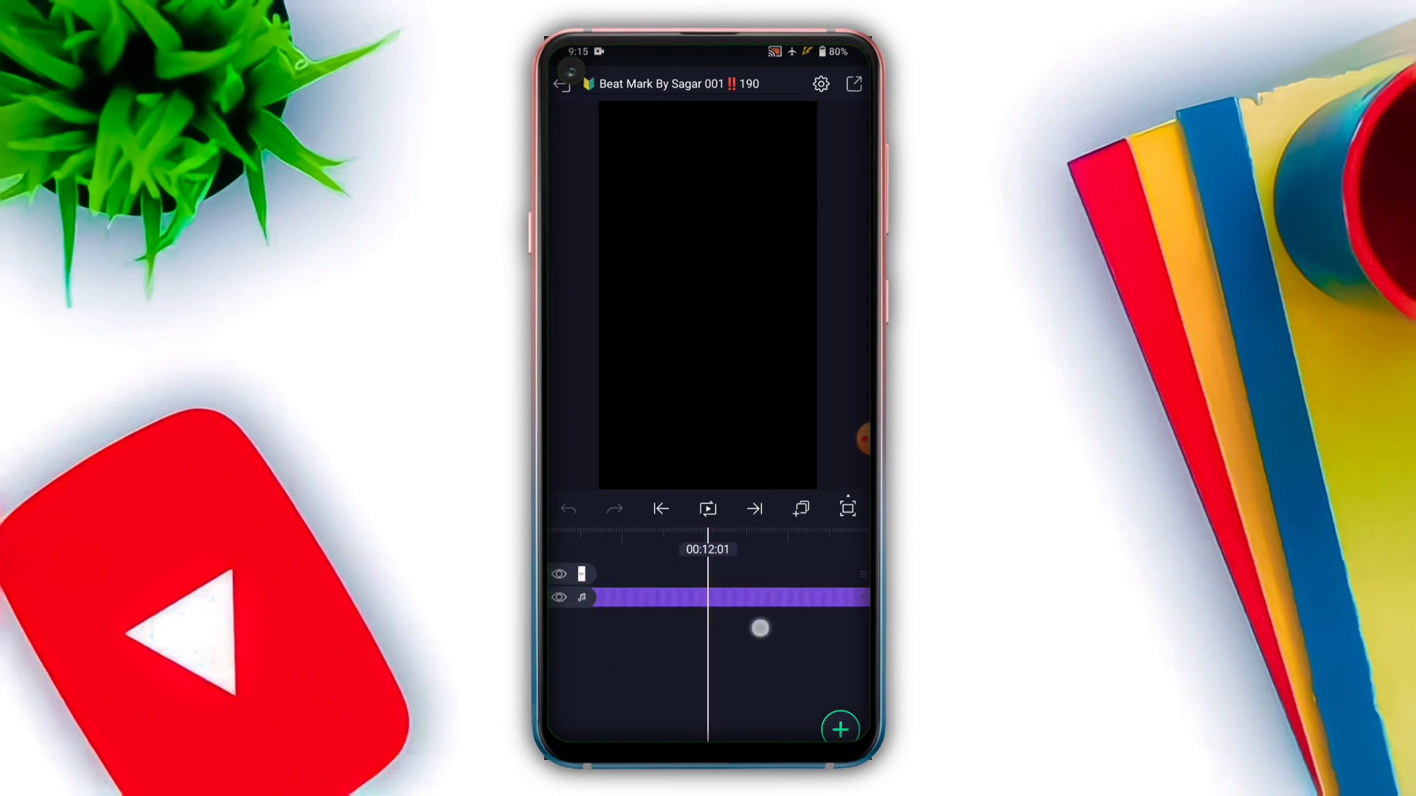
Step: Back out to the projects list, preview a project's playback, then return to Projects
click(563, 83)
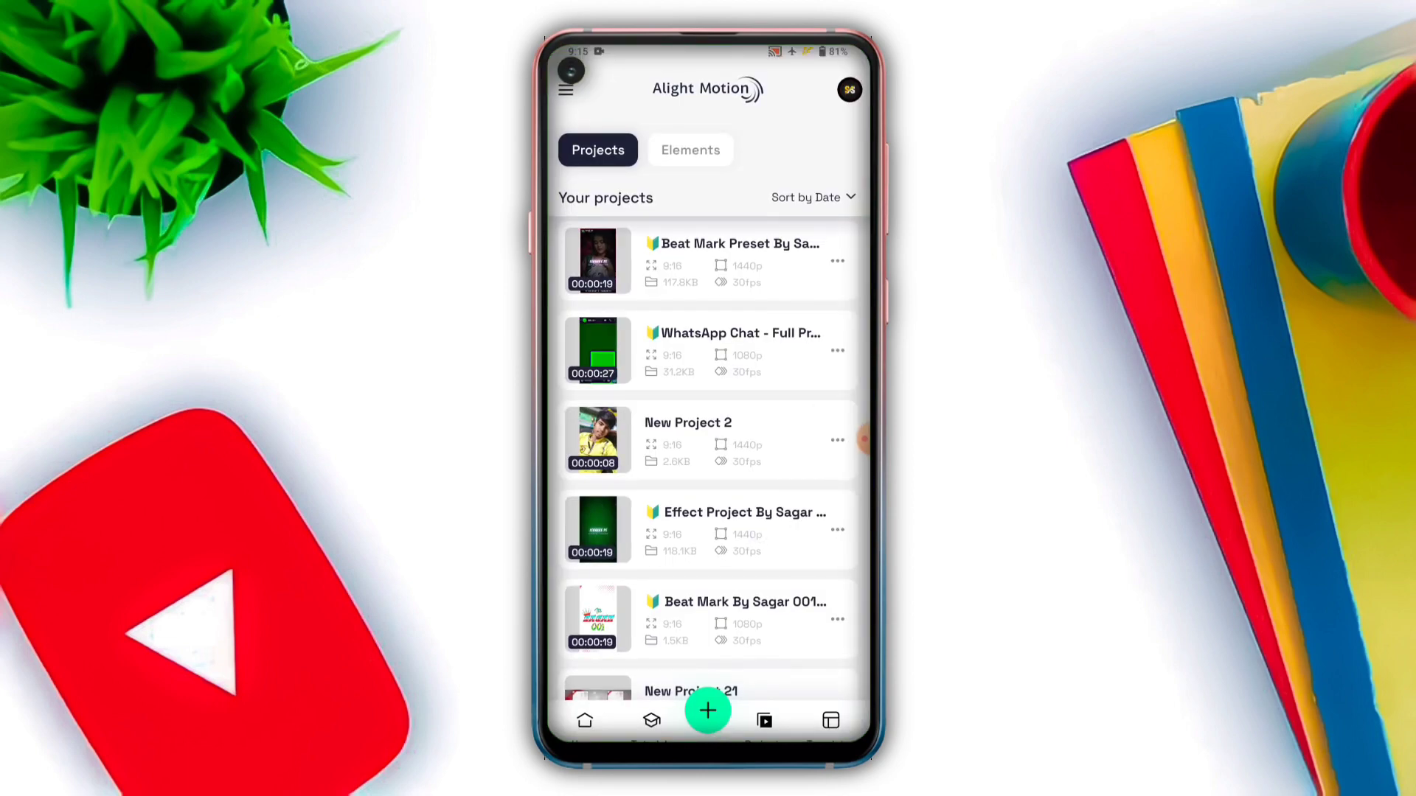
click(707, 530)
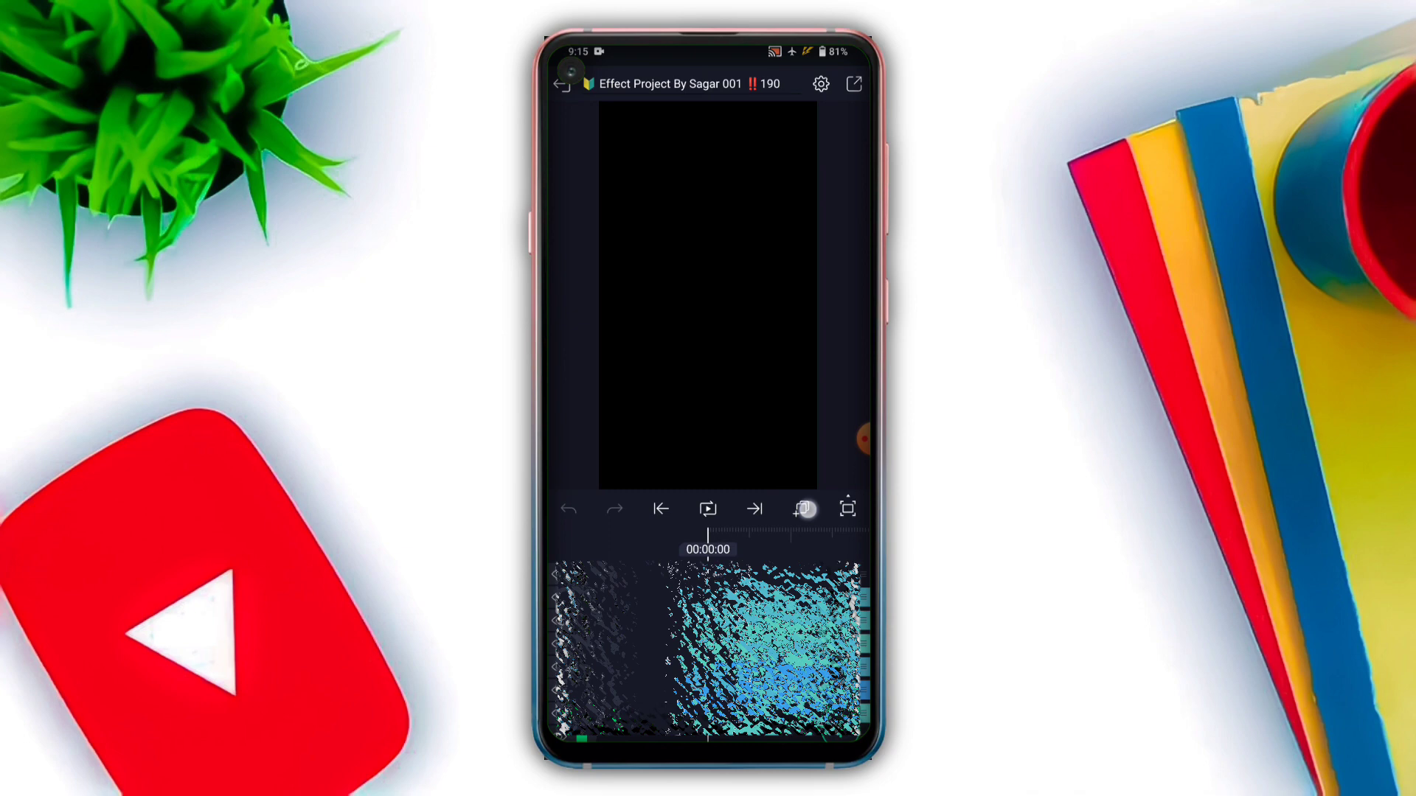
click(802, 508)
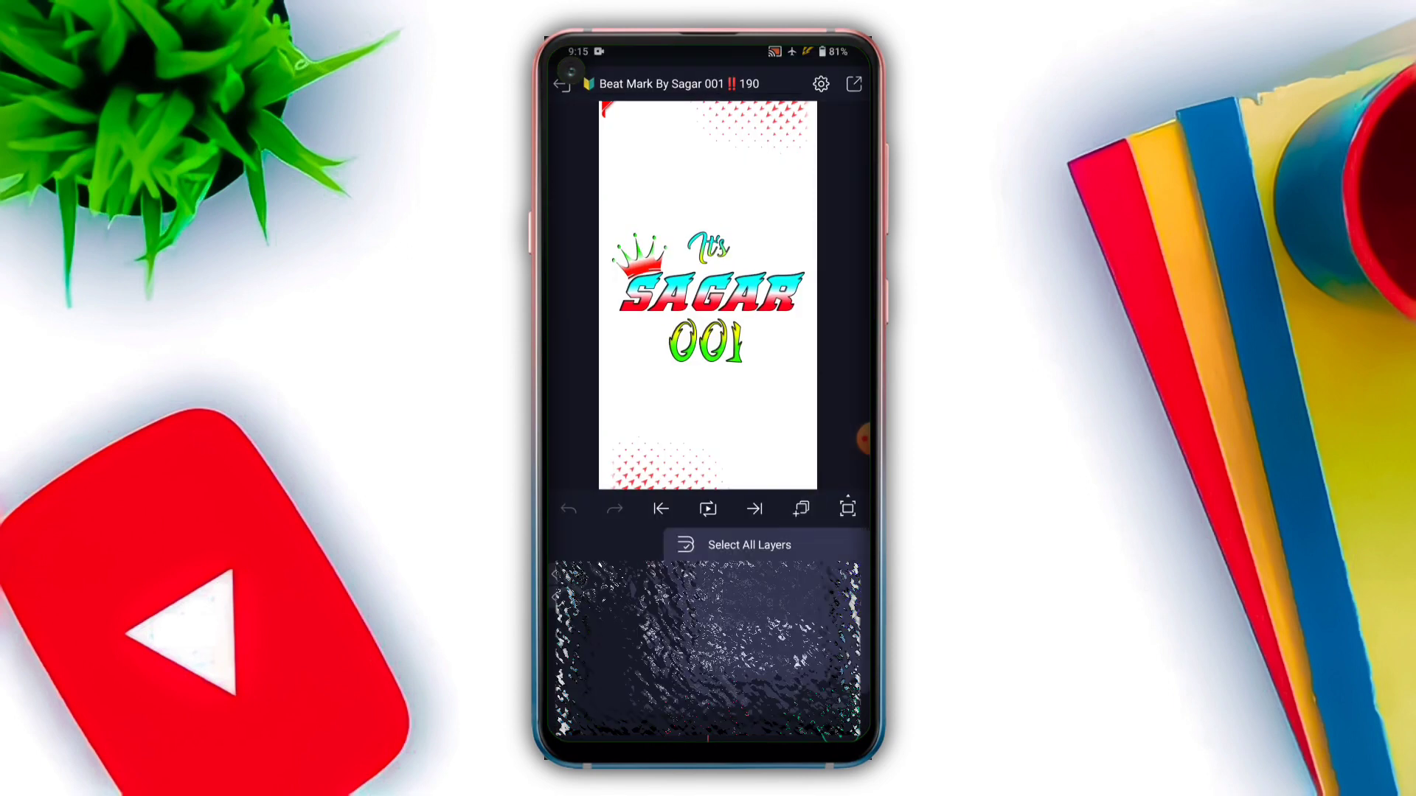
click(708, 508)
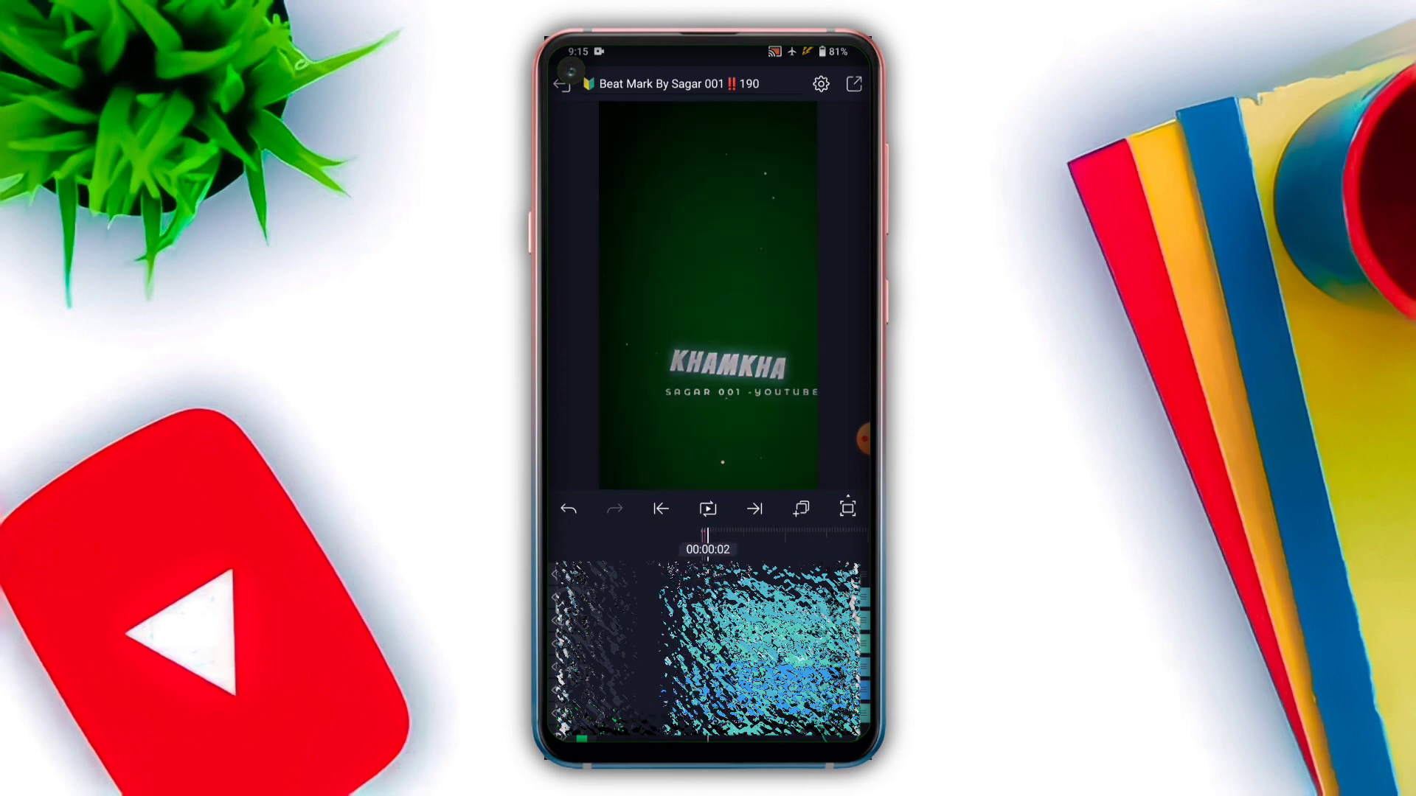
click(660, 508)
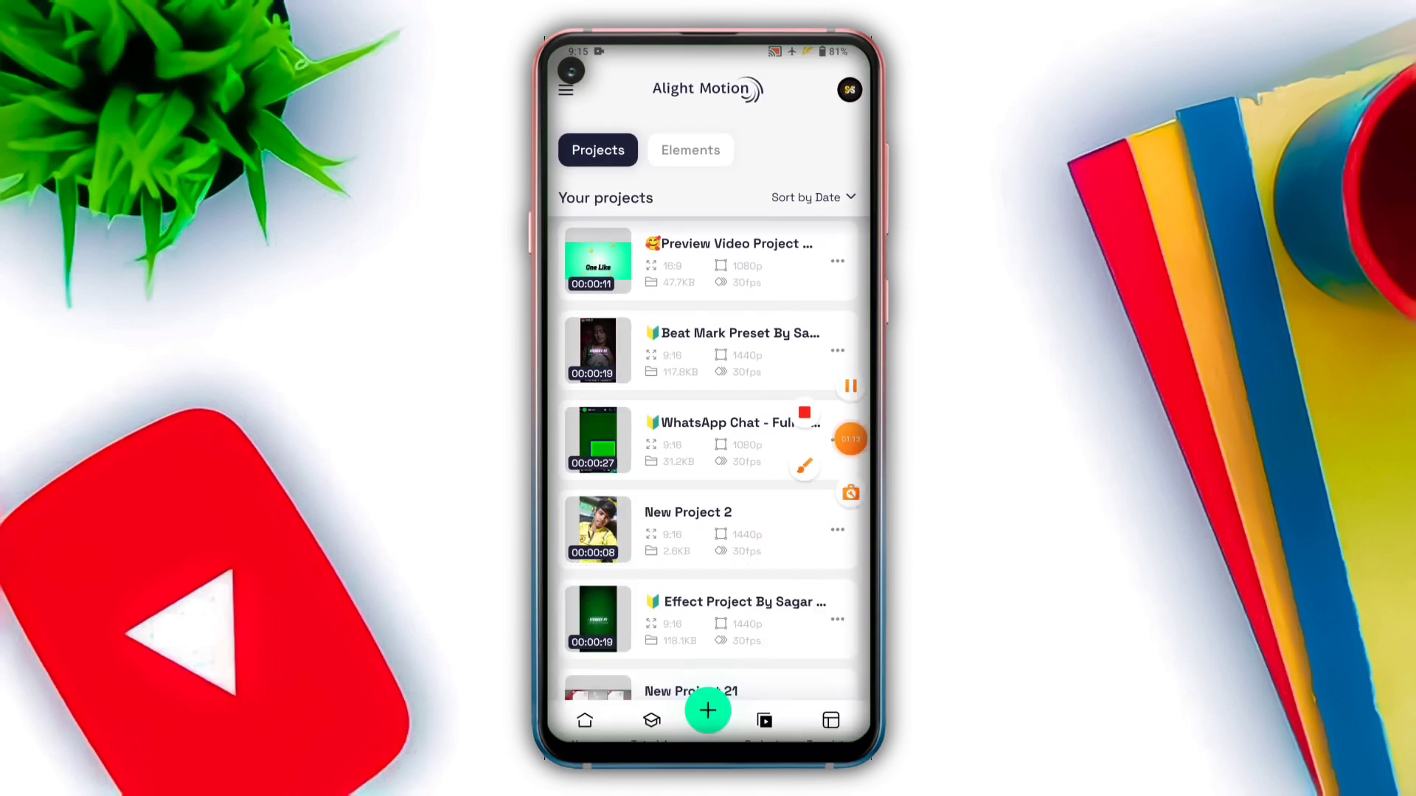
Step: Reopen Beat Mark By Sagar 001 and set its resolution to 1440p (QHD)
click(595, 350)
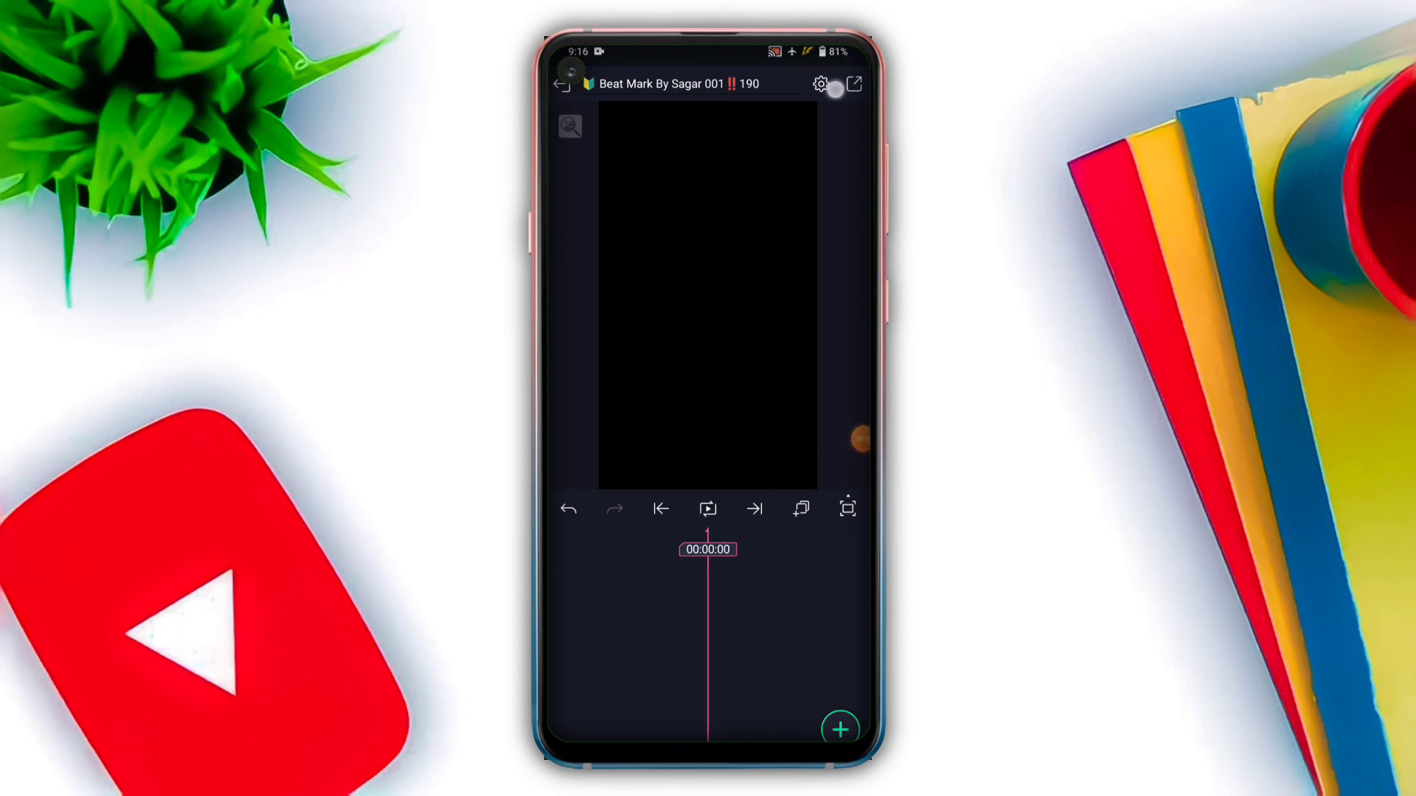
click(820, 84)
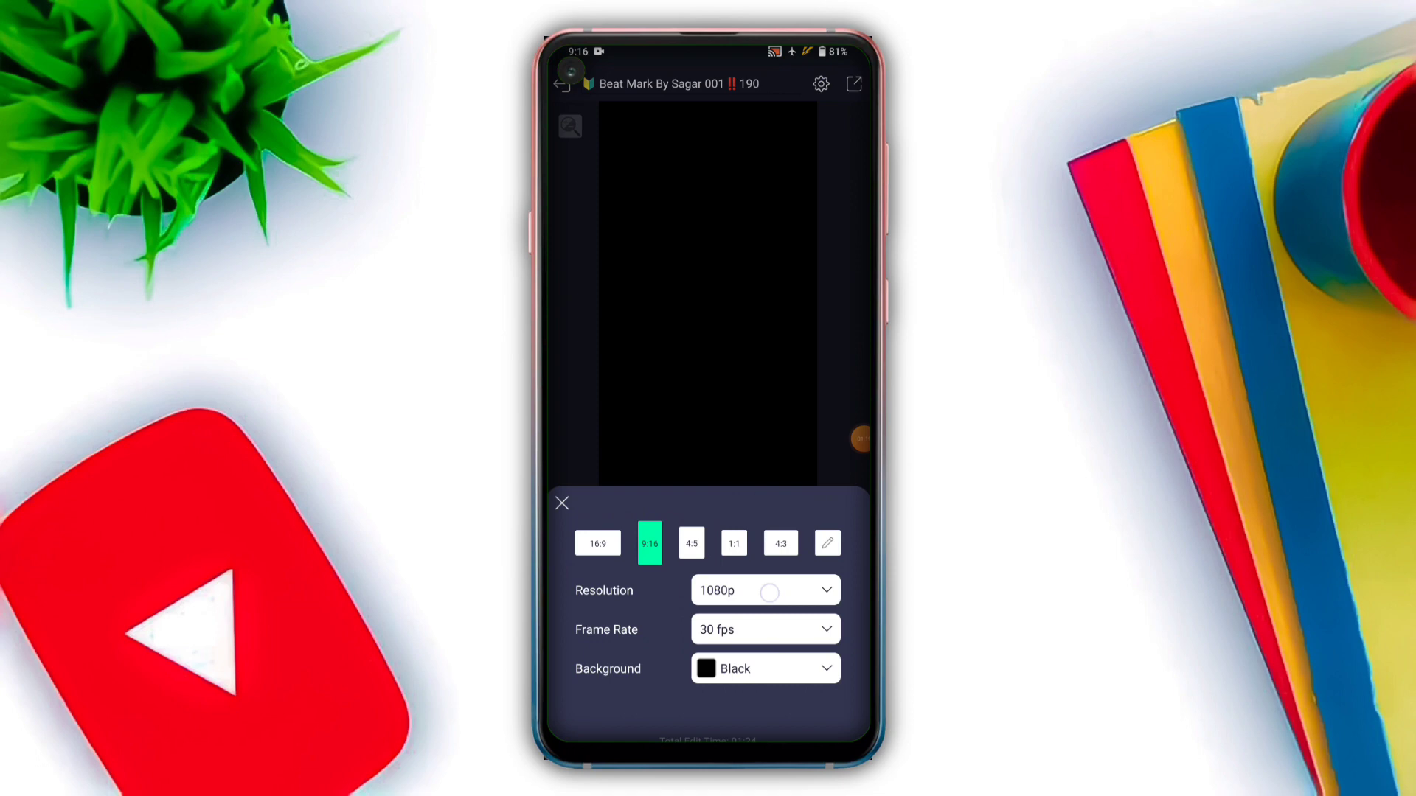
click(763, 590)
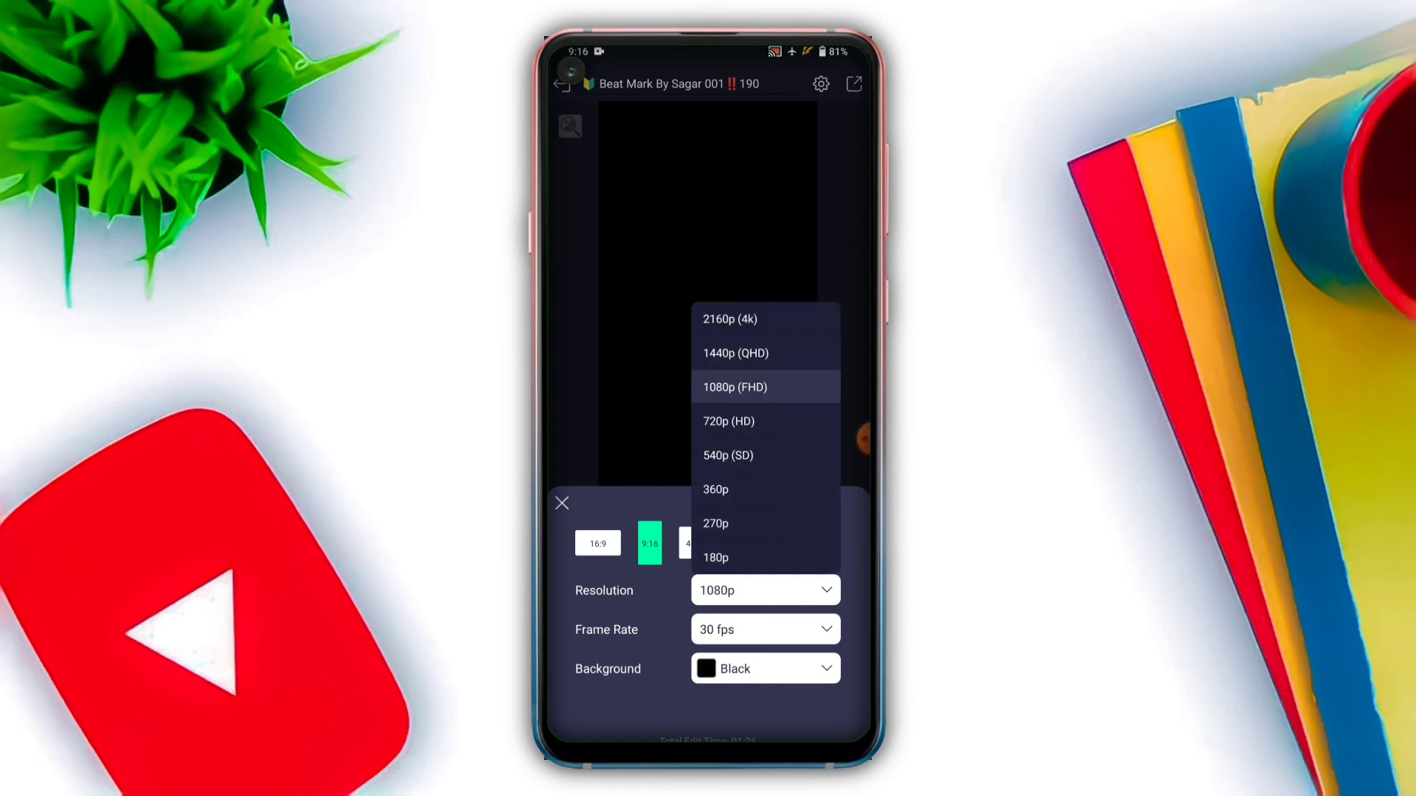
click(735, 353)
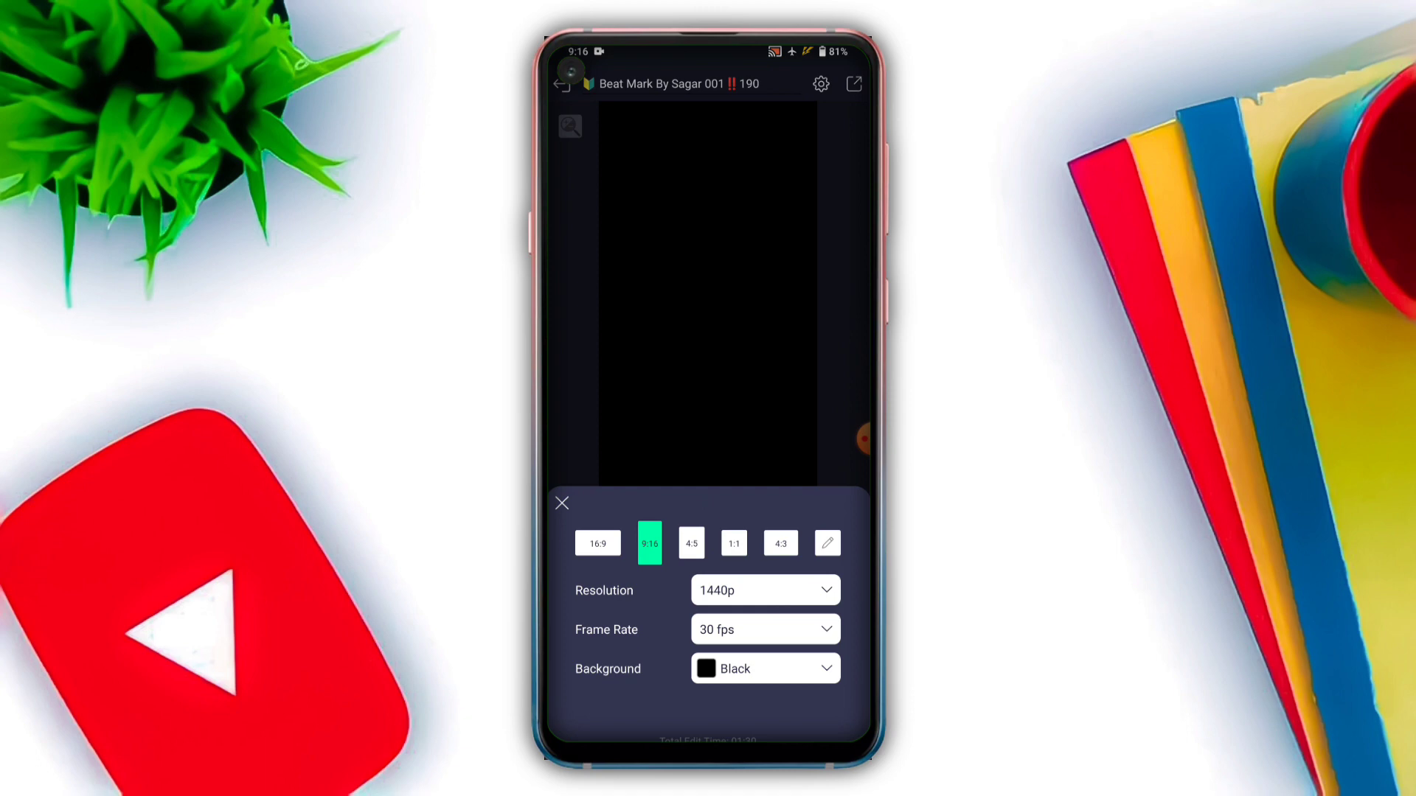
click(562, 503)
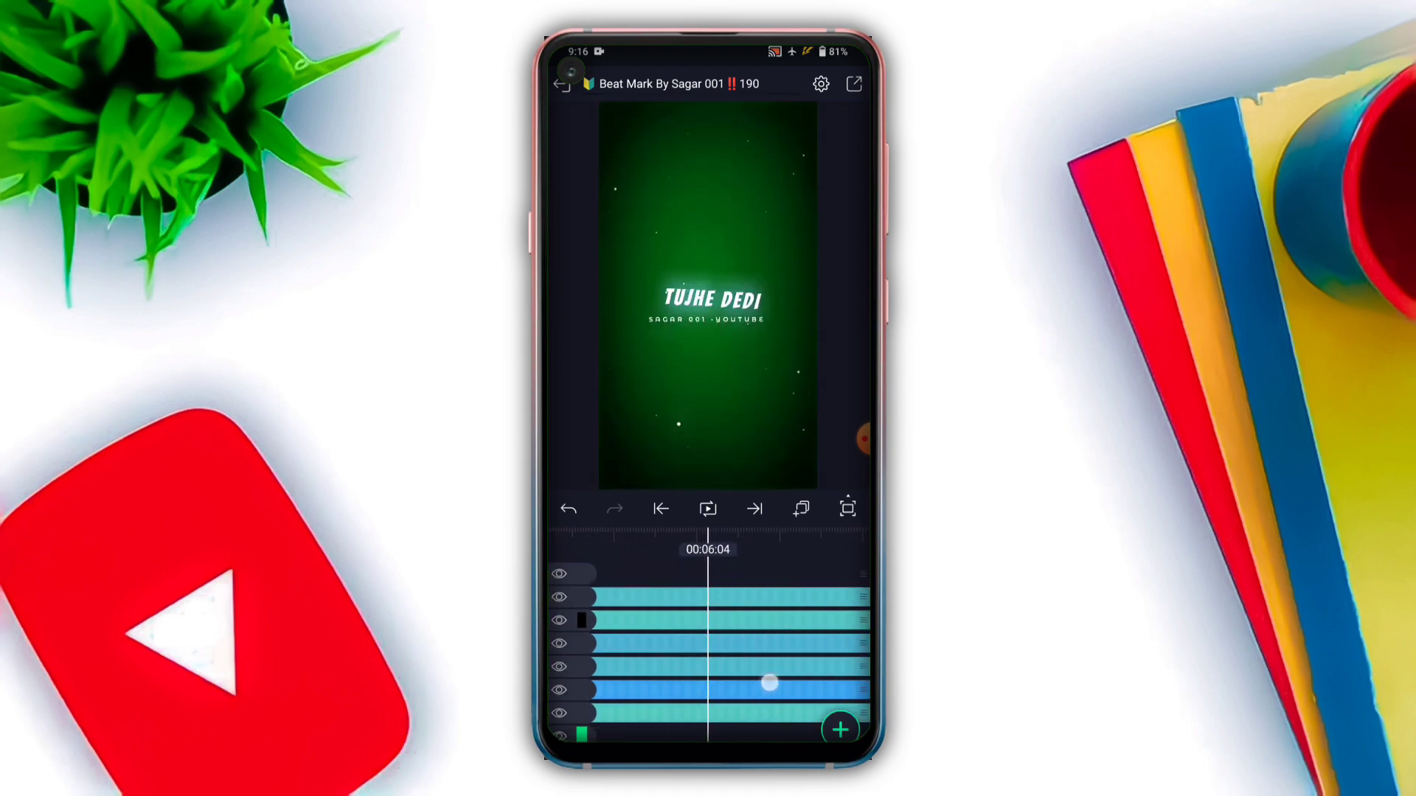
Step: Scrub the timeline to an earlier moment and reach a photo layer's media picker
drag(772, 683, 605, 672)
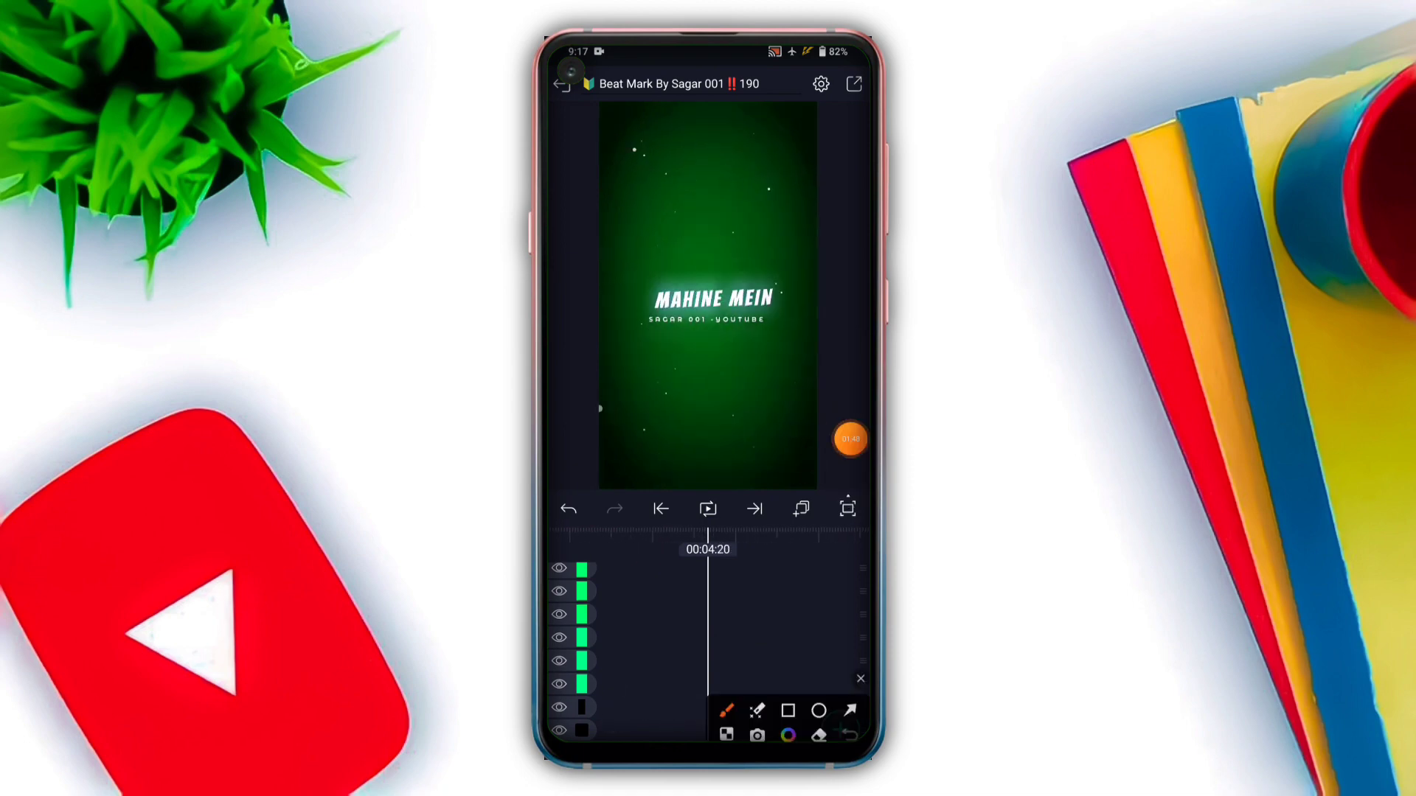
drag(596, 591, 610, 672)
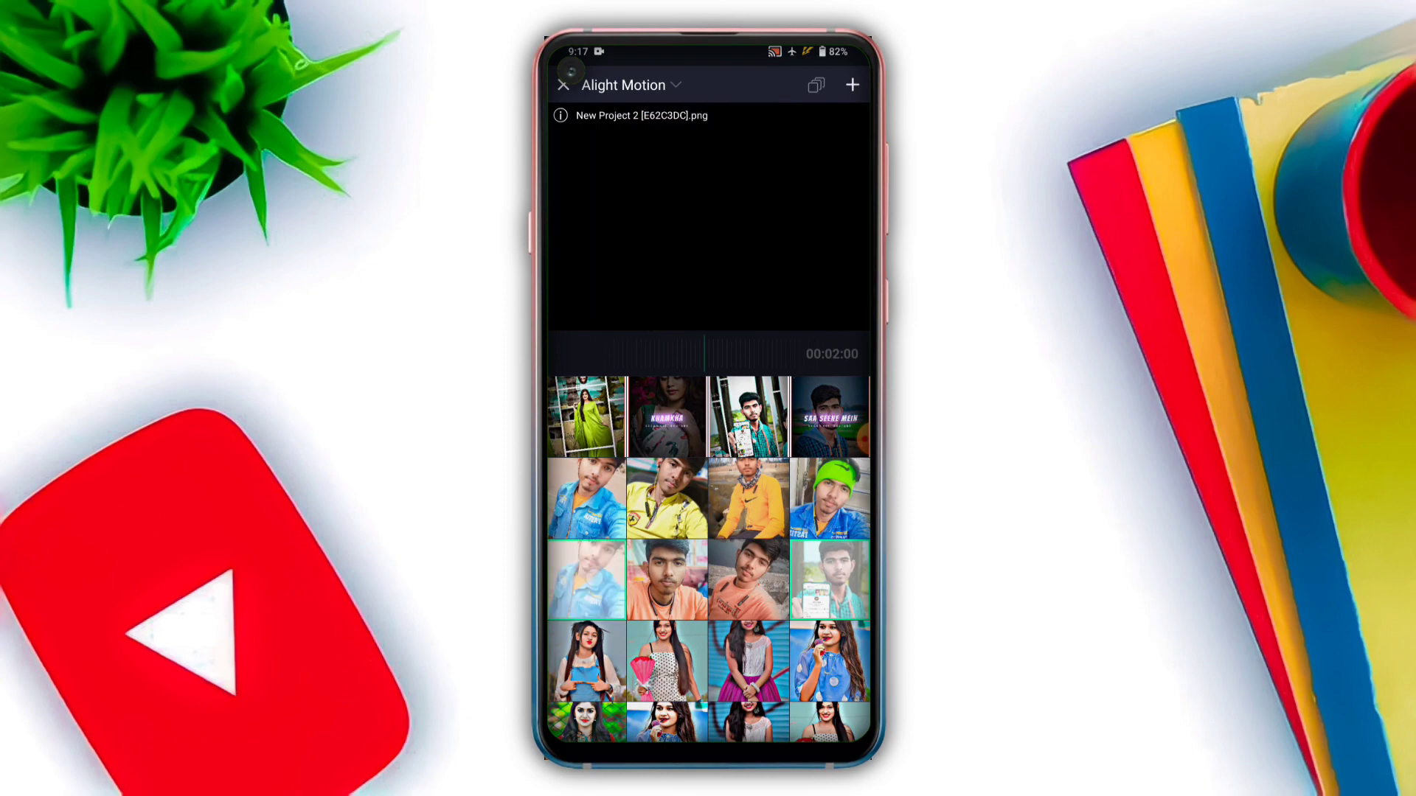
Step: Fill the first photo layer with the portrait, then bring up PHOTO 2's image picker
click(665, 416)
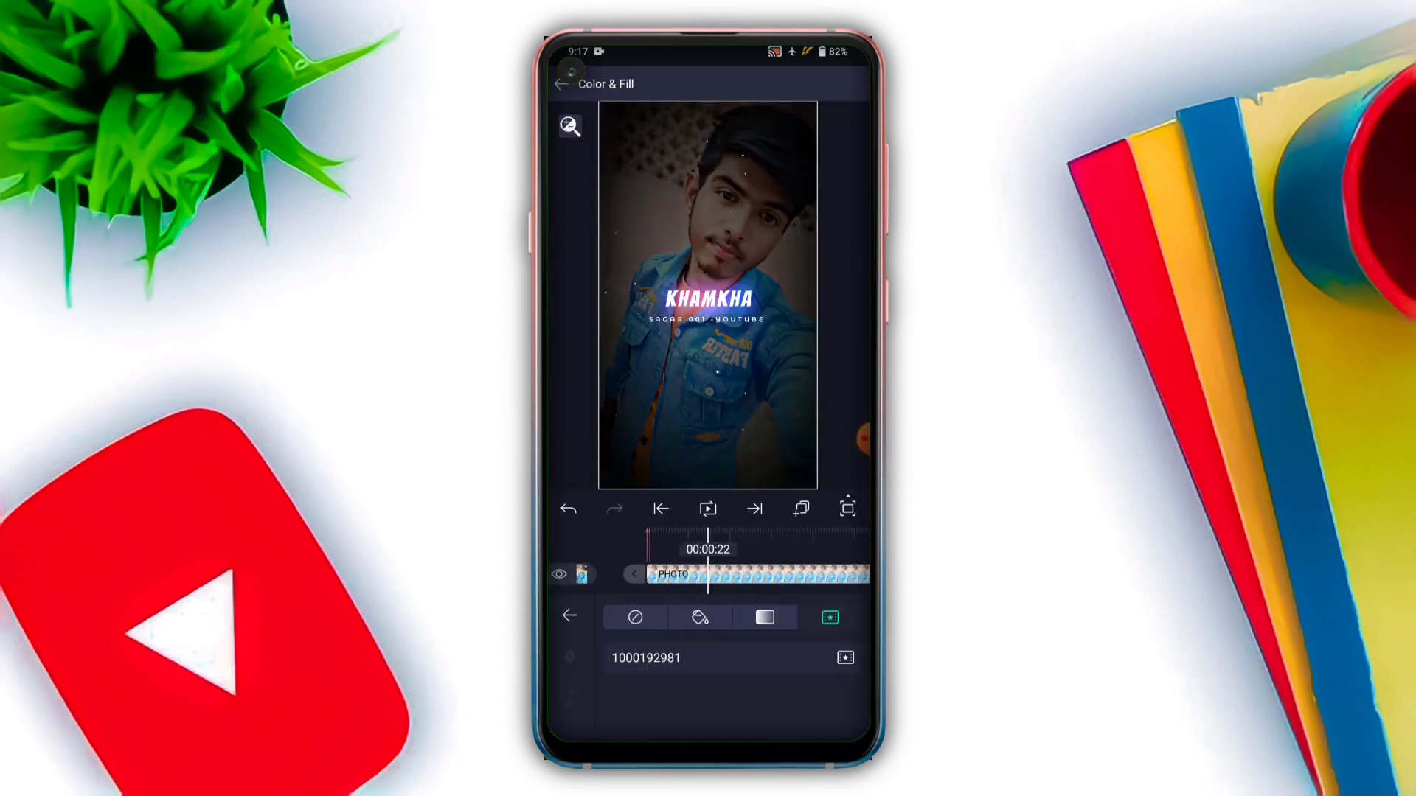
click(562, 83)
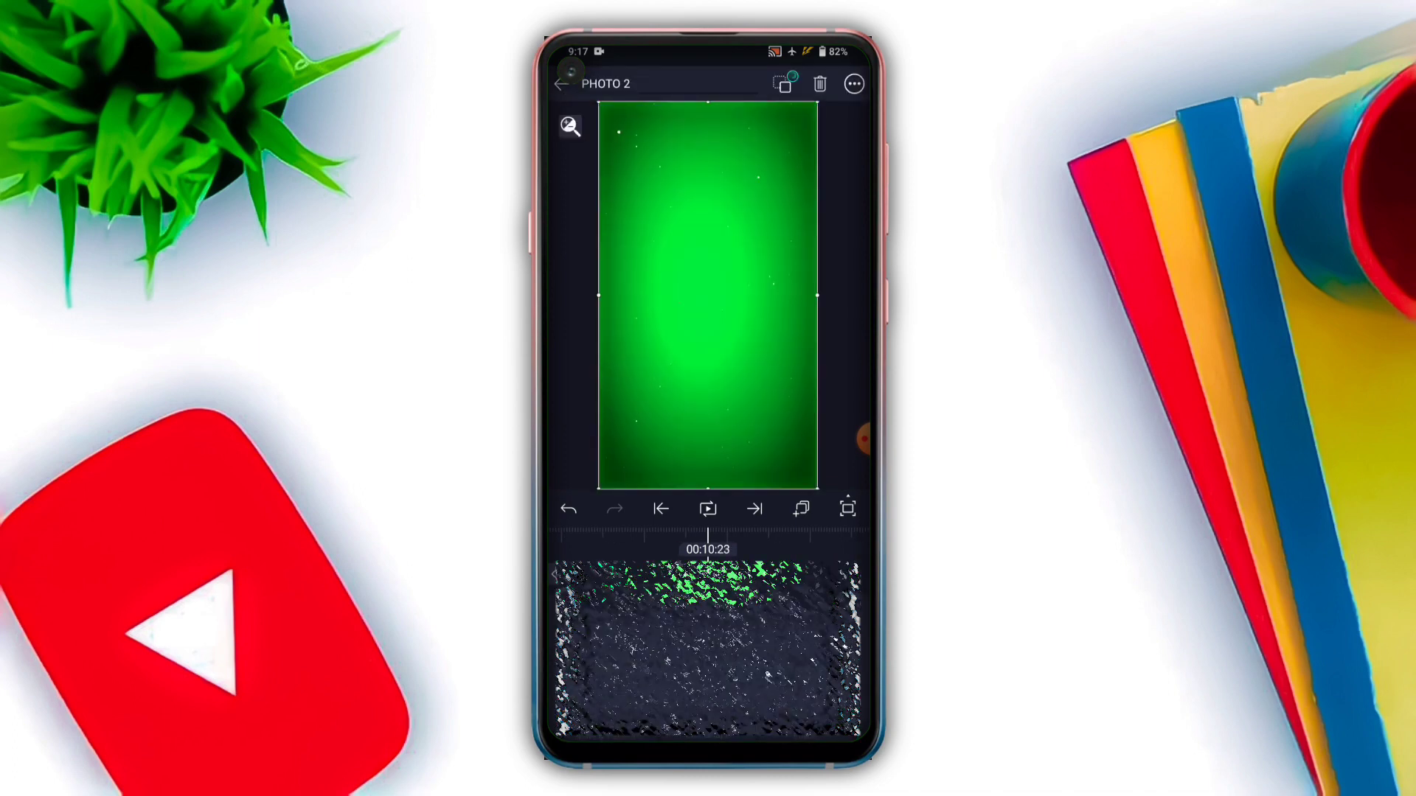
click(562, 83)
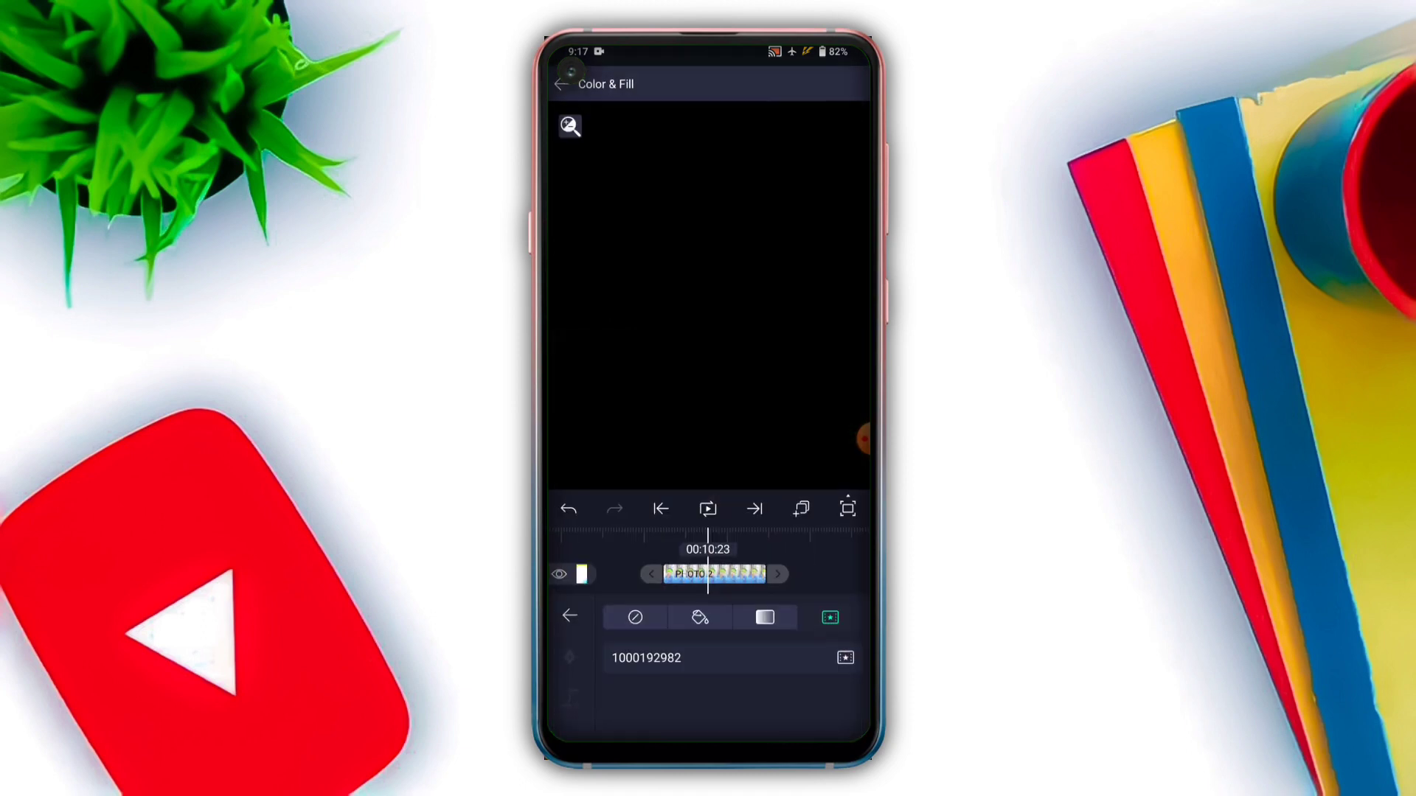
click(560, 84)
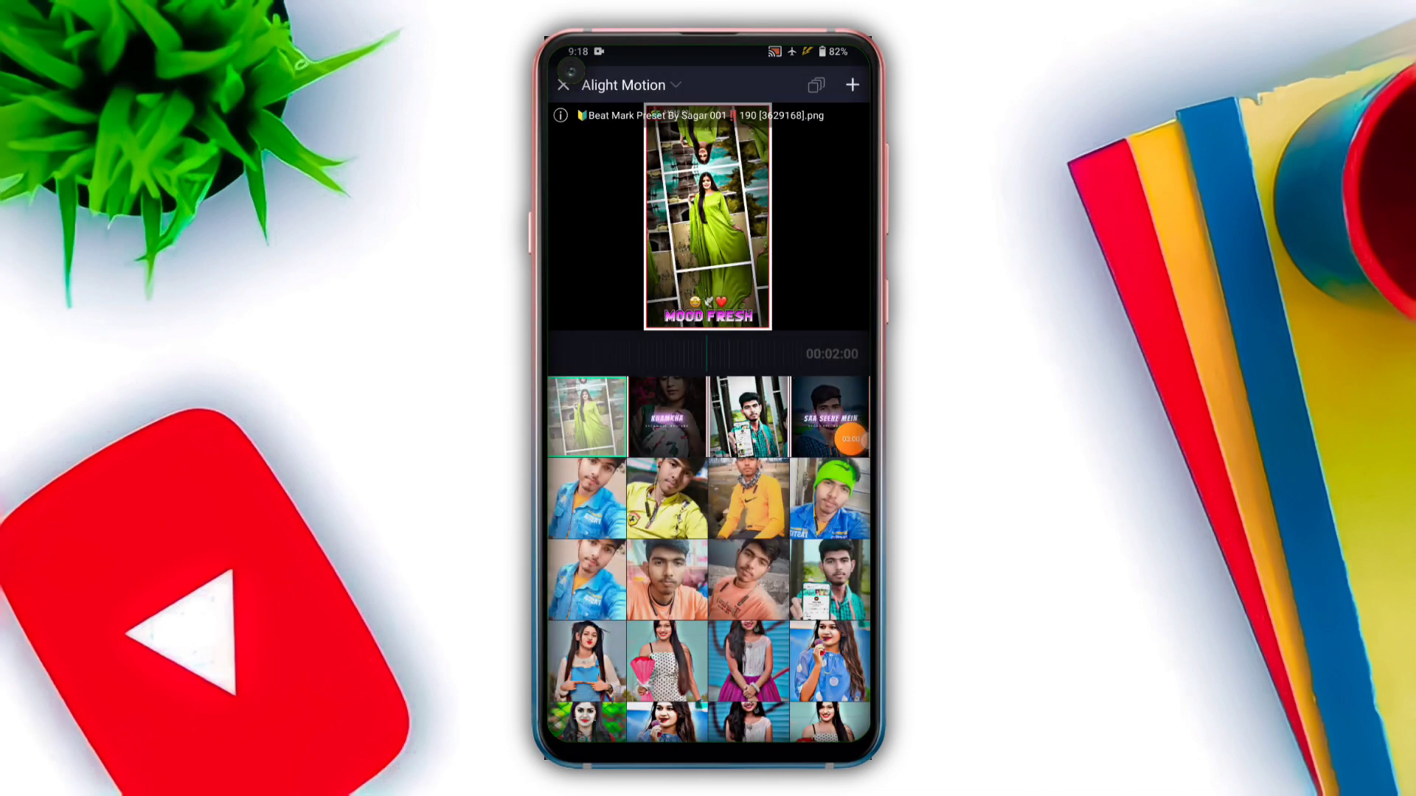
Step: Put the yellow-shirt photo into PHOTO 2 and export the project as 1080p (FHD) video
click(749, 497)
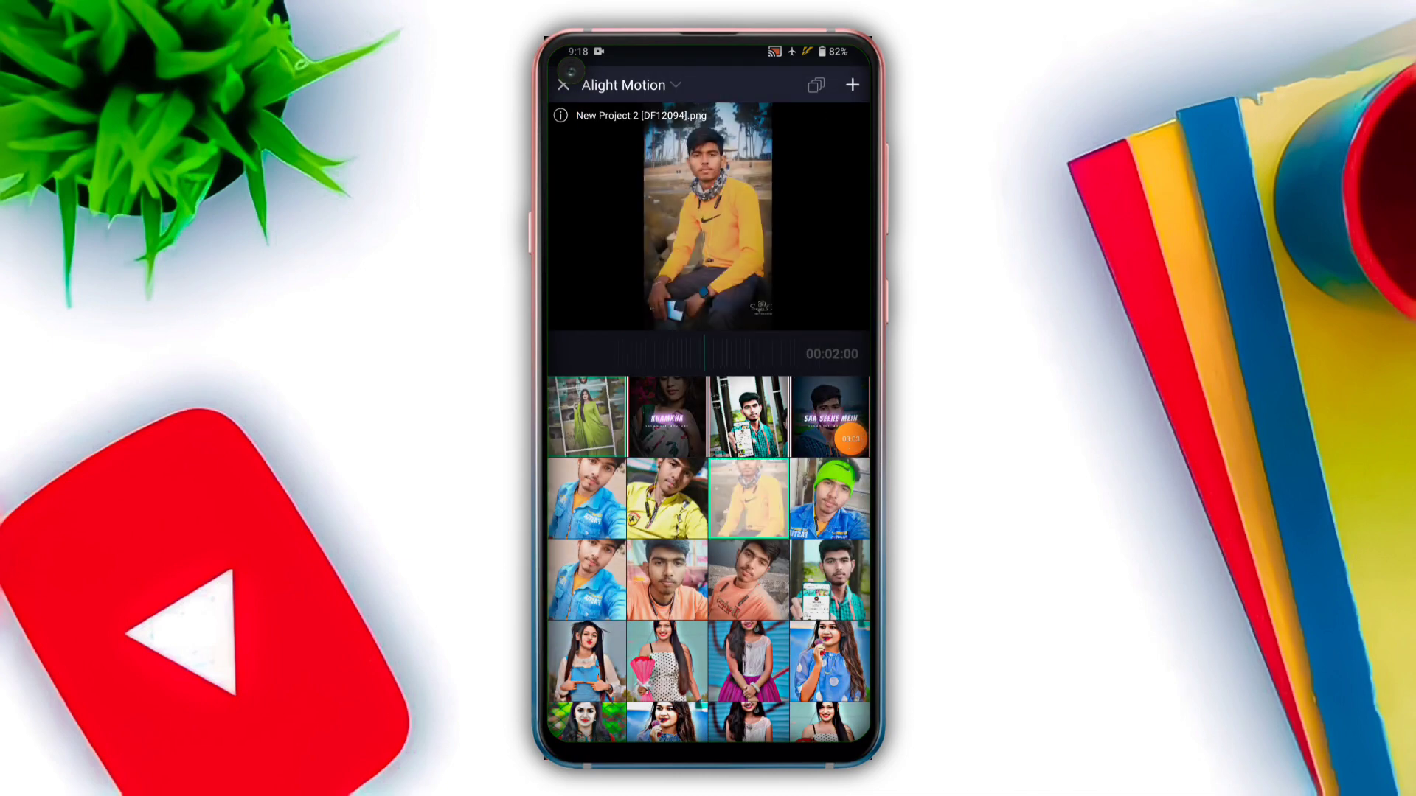
click(749, 499)
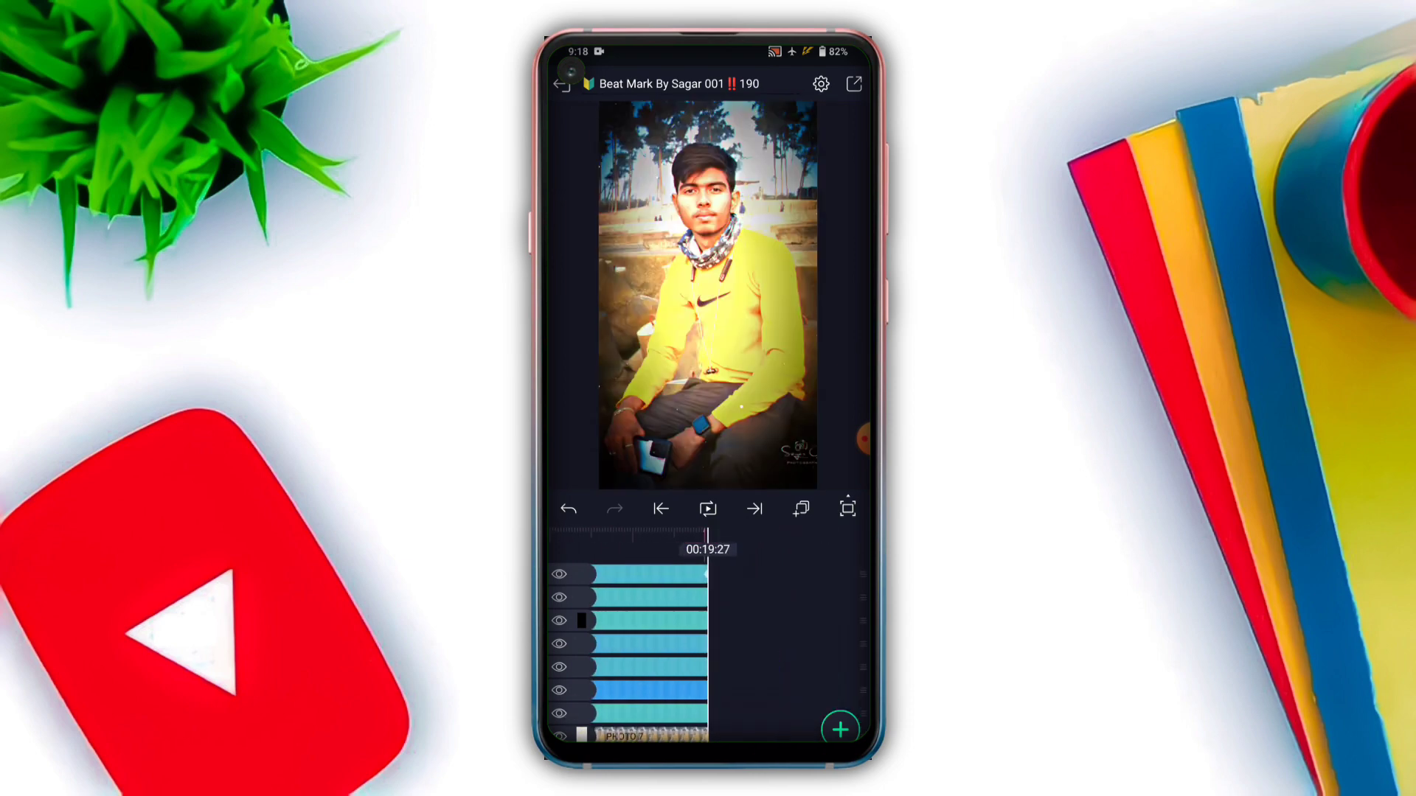
click(853, 84)
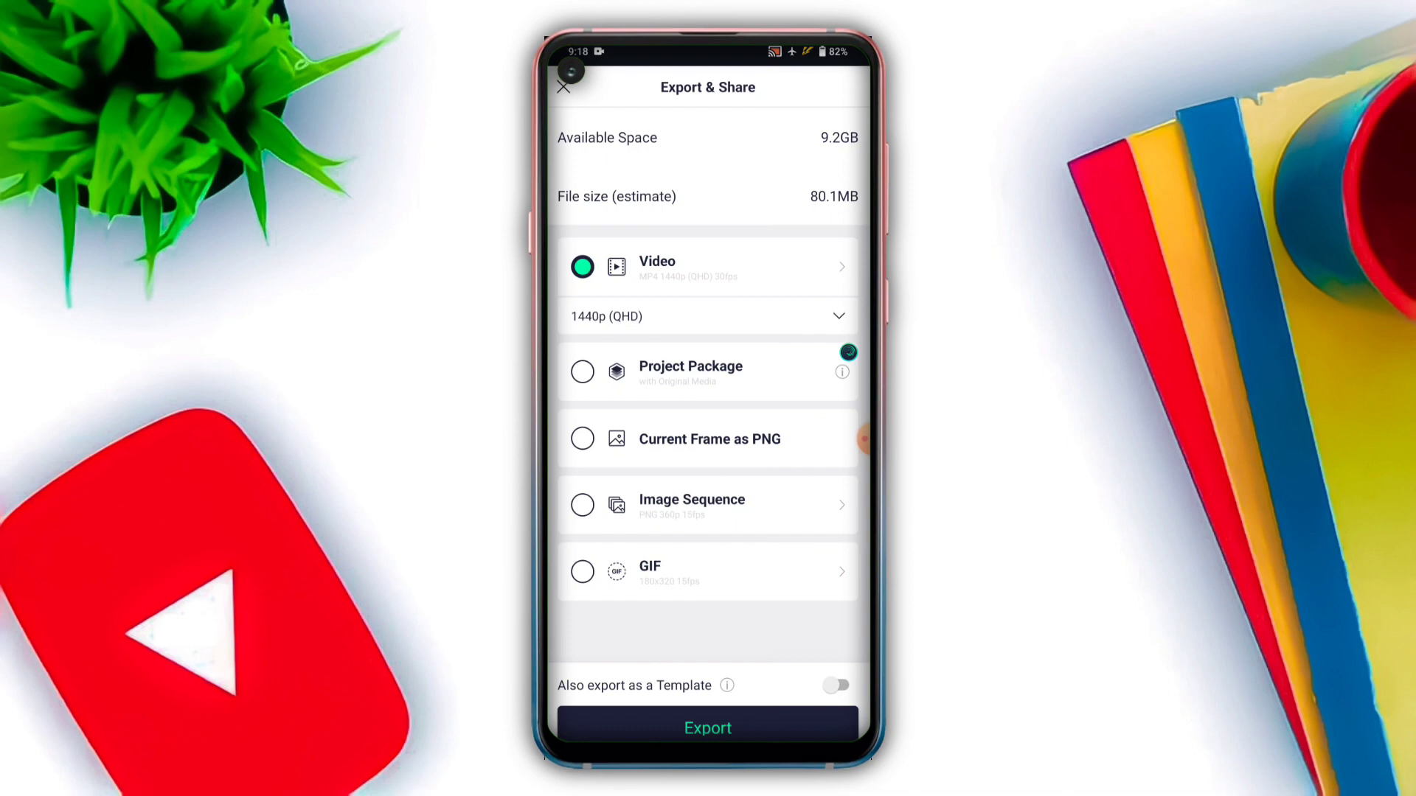
click(707, 317)
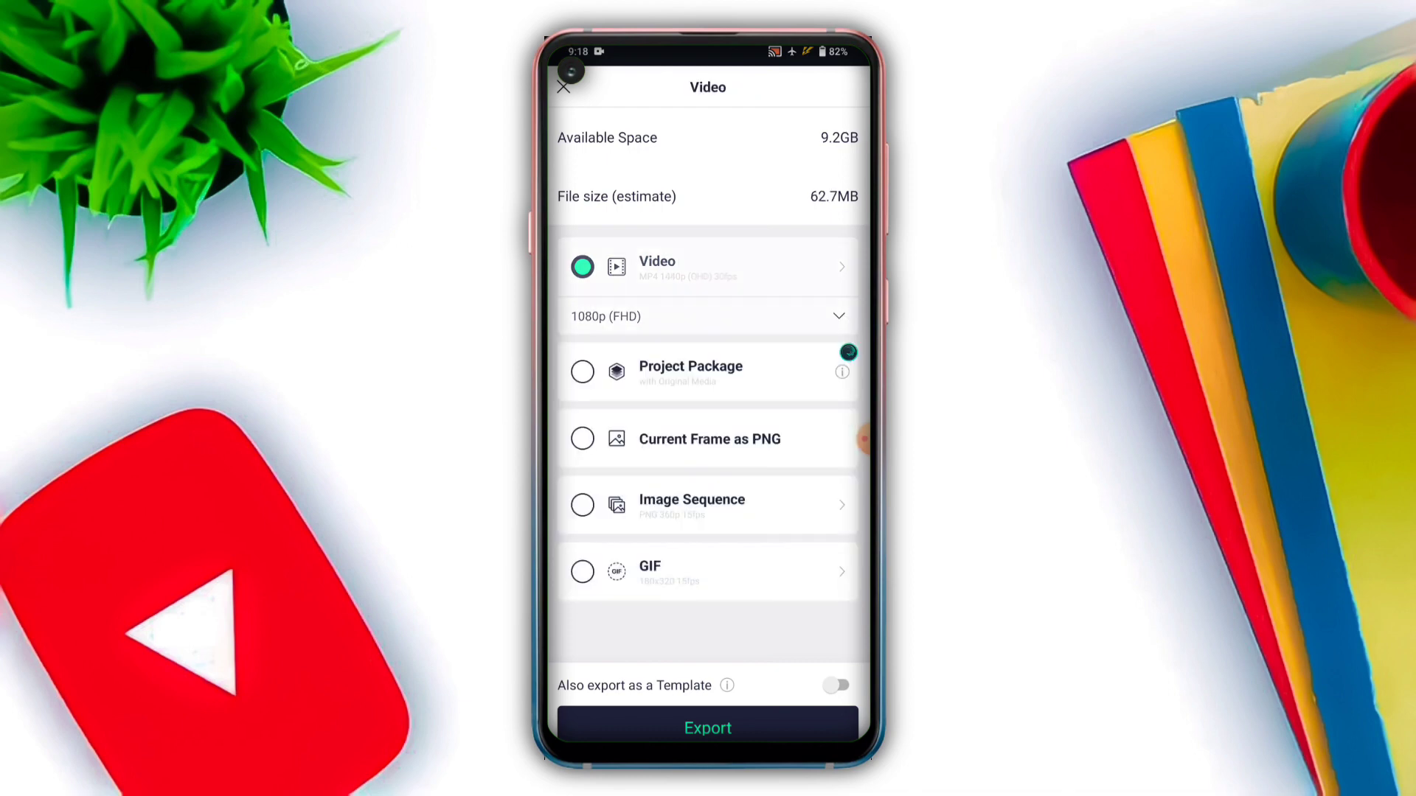
click(707, 728)
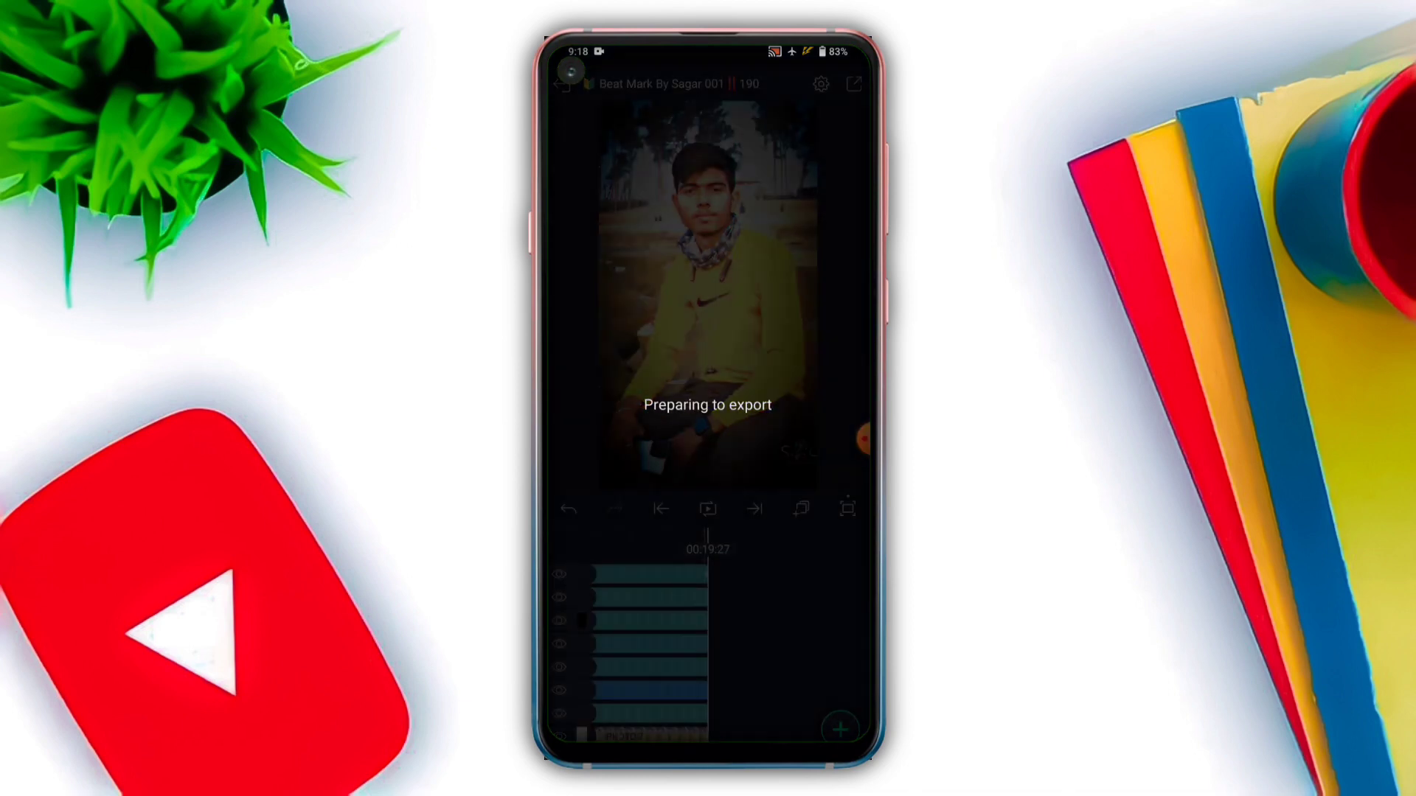